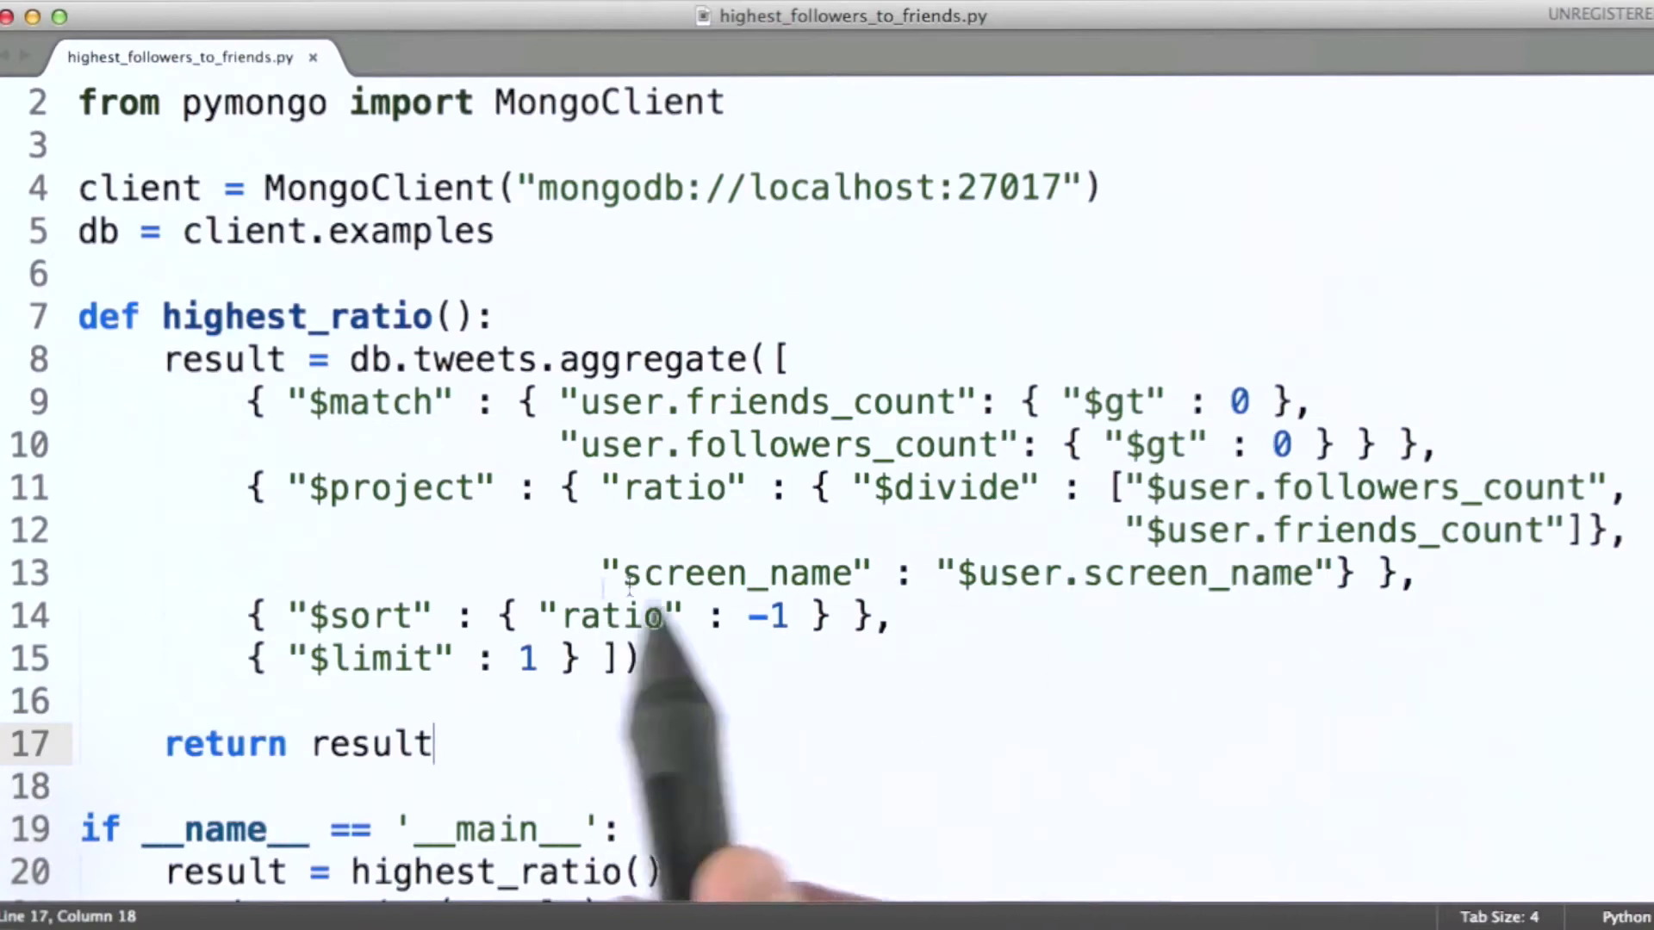
{"action": "mouse_move", "coordinate": [957, 603]}
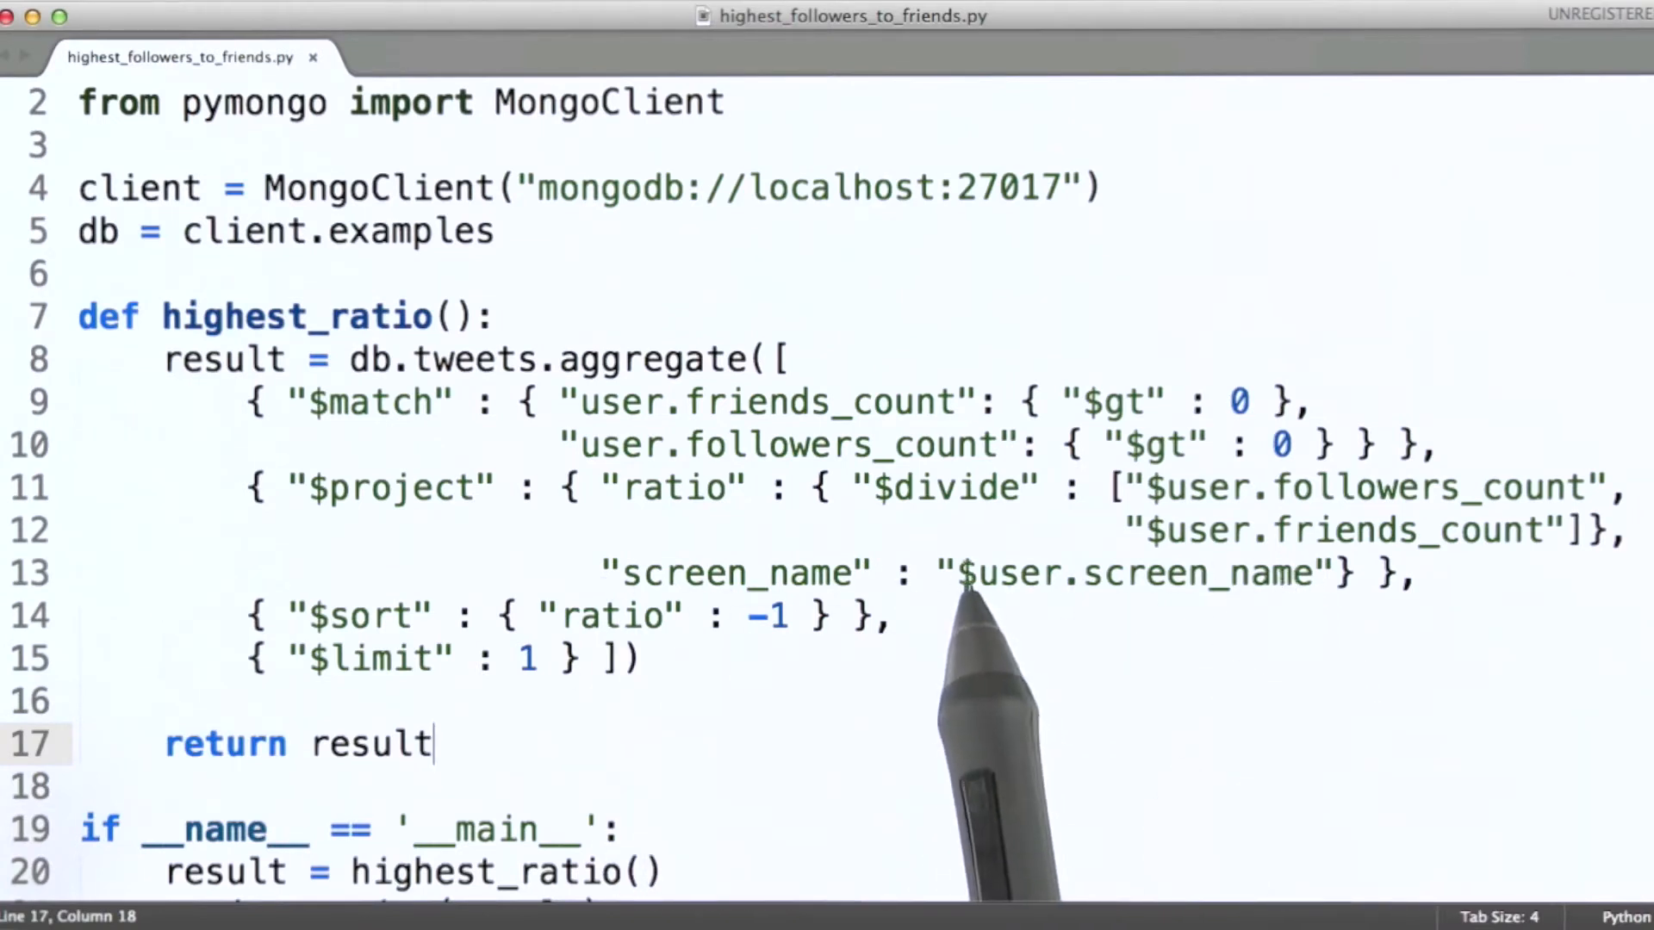
{"action": "mouse_move", "coordinate": [1240, 608]}
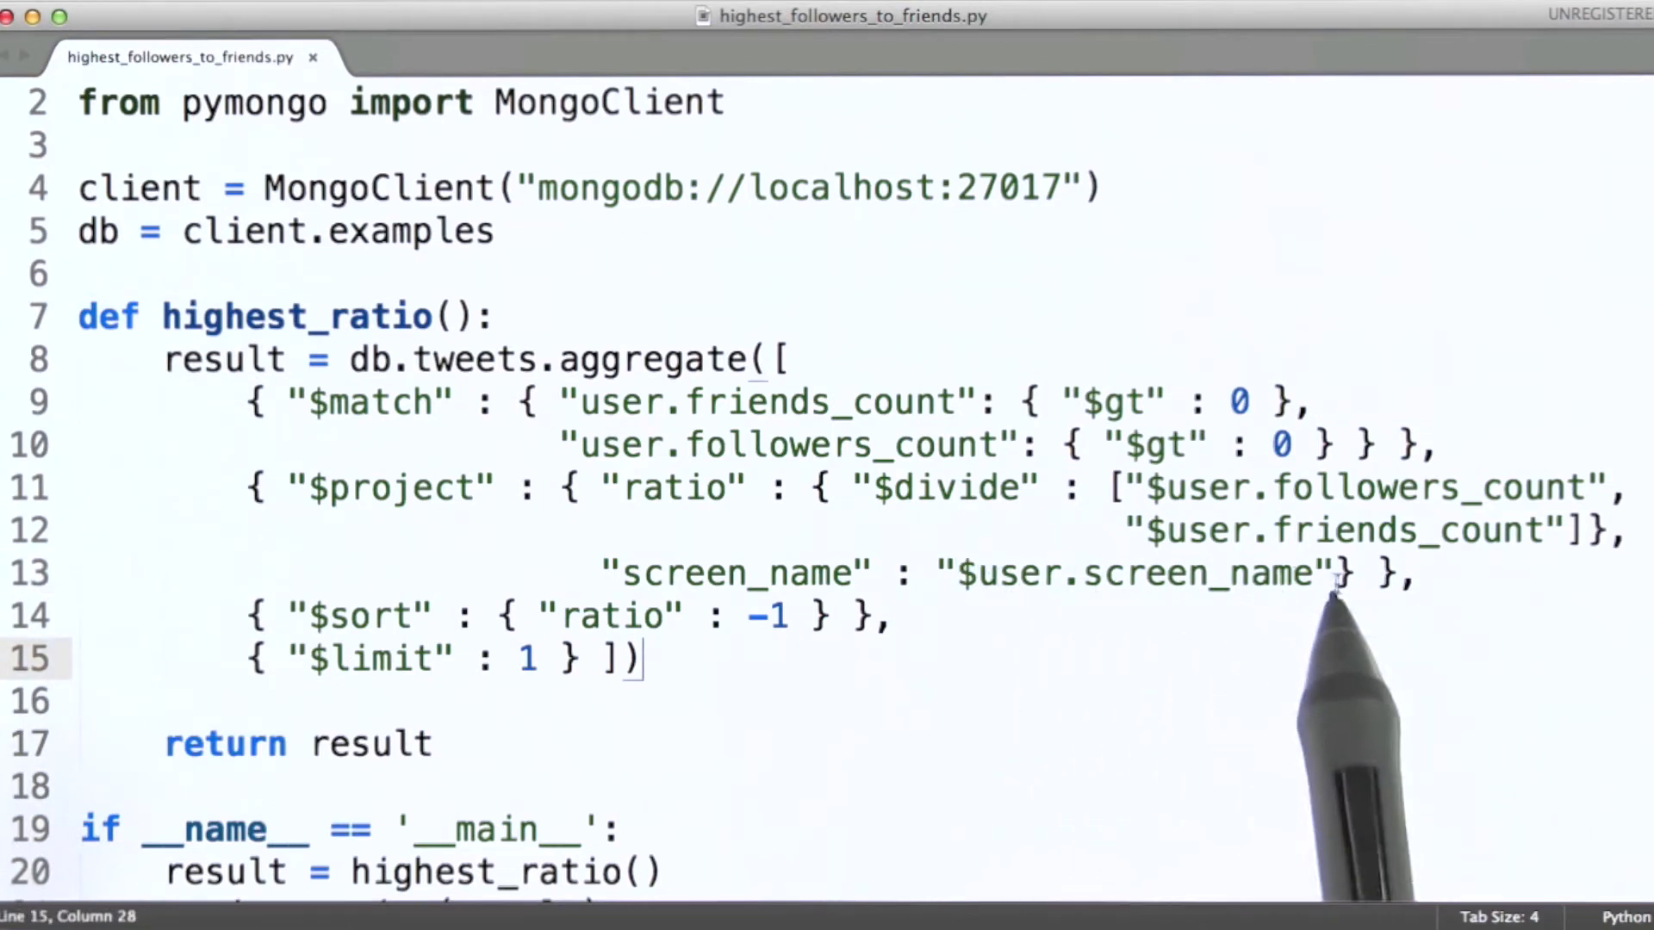
{"action": "mouse_move", "coordinate": [1282, 598]}
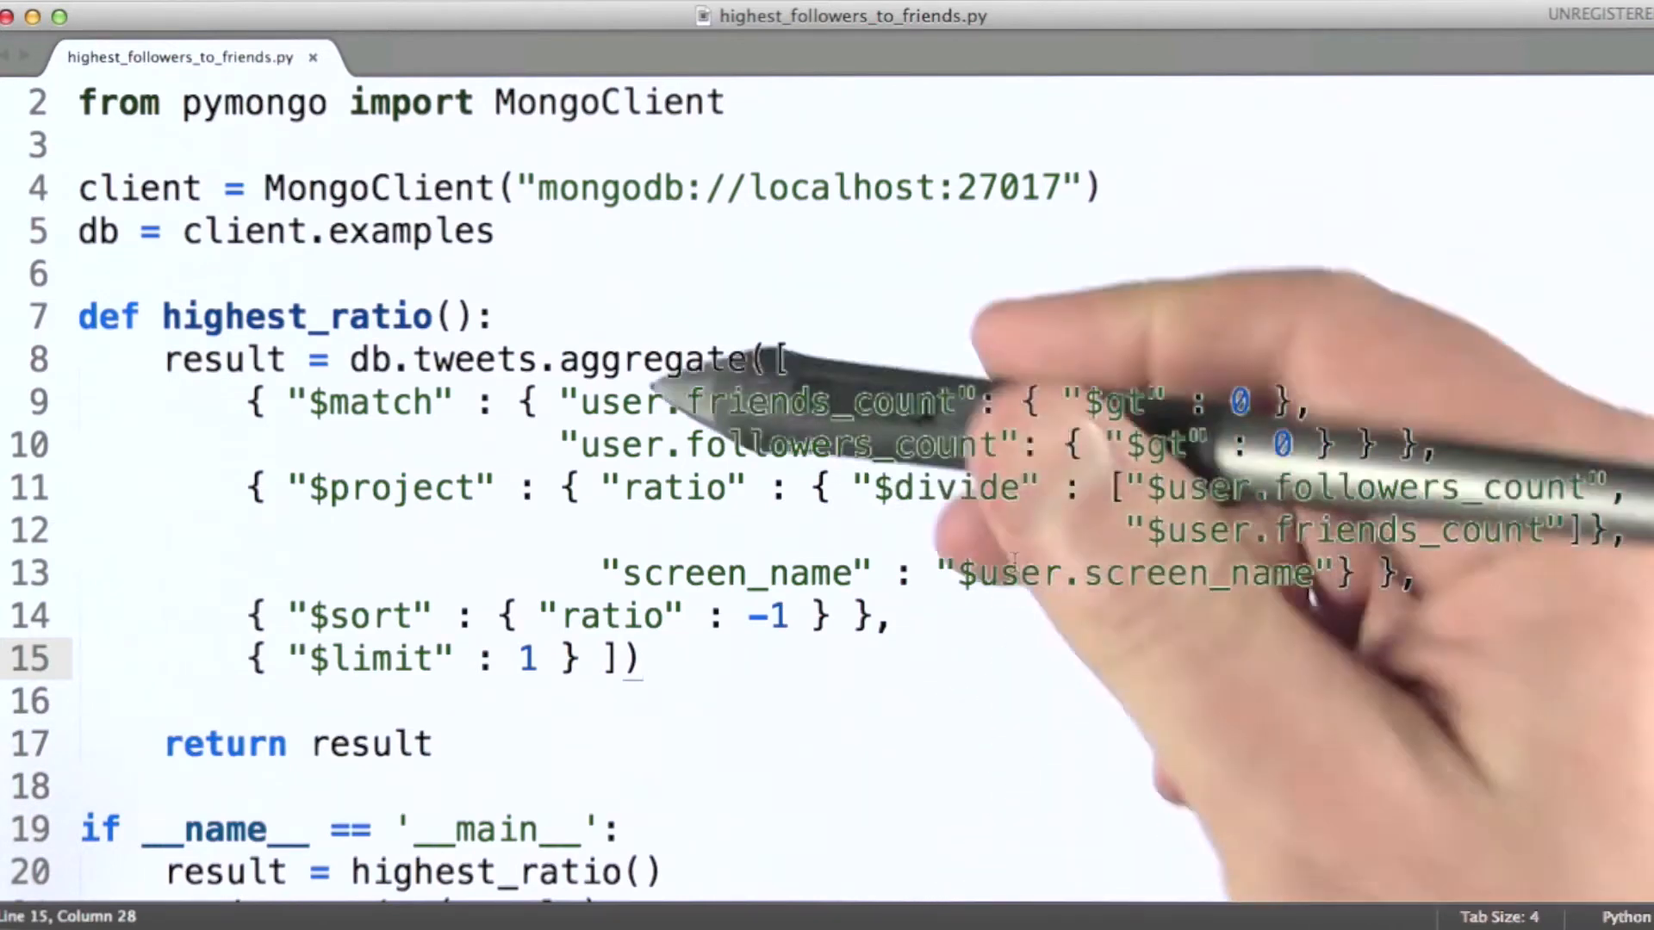
{"action": "mouse_move", "coordinate": [1009, 566]}
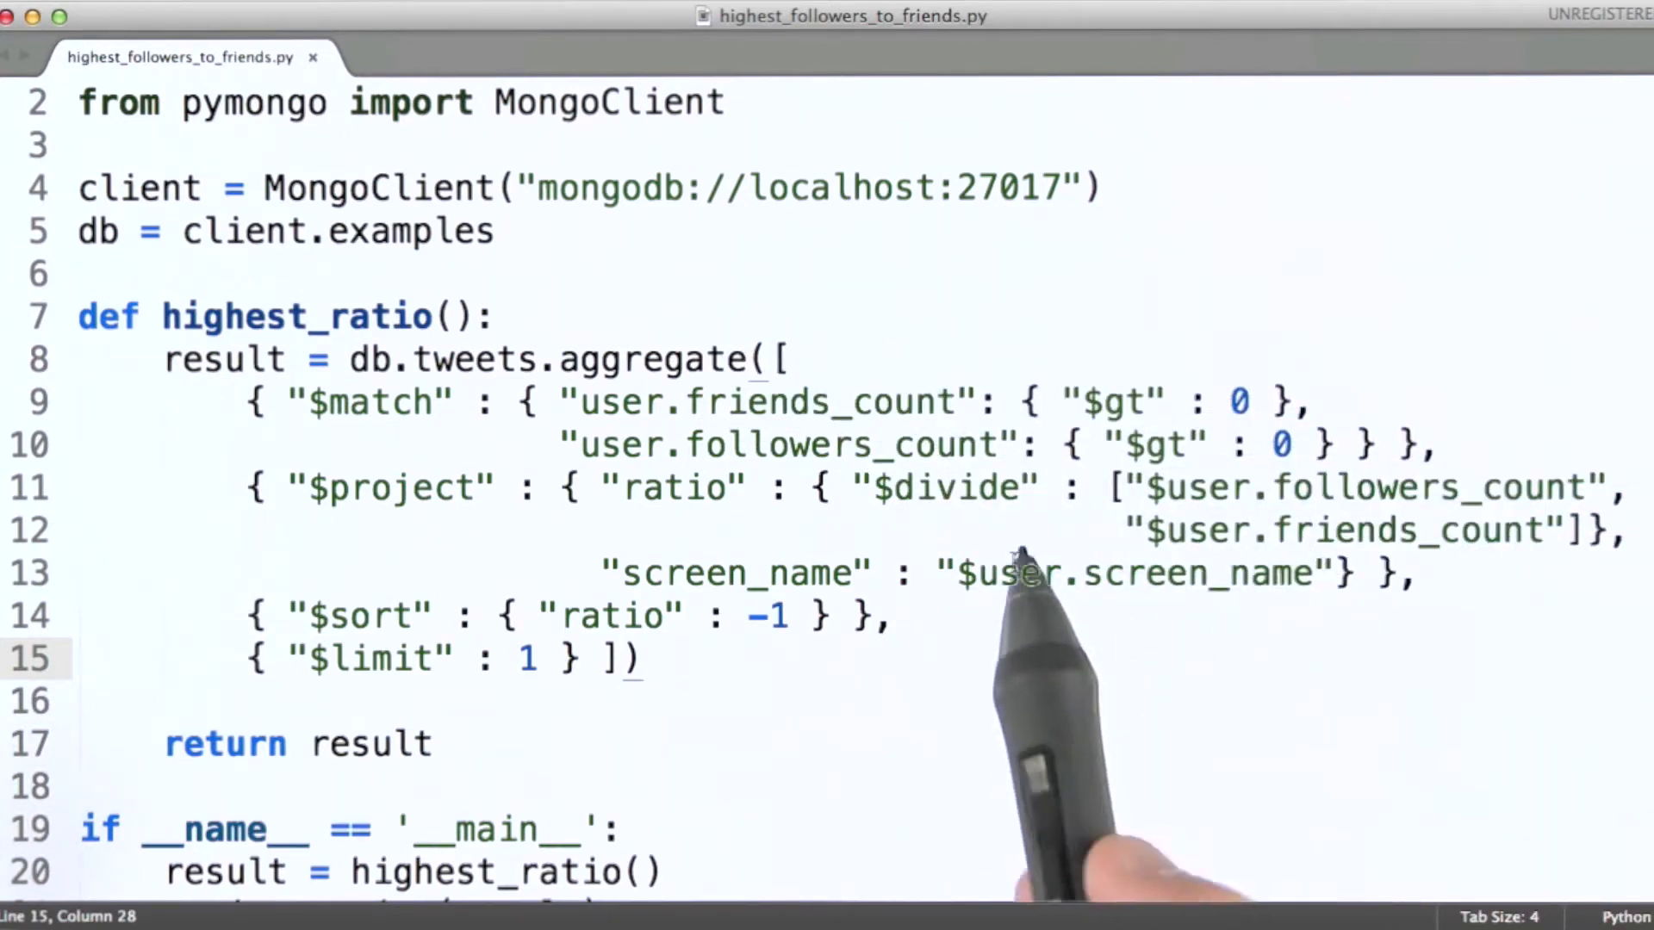
{"action": "mouse_move", "coordinate": [996, 591]}
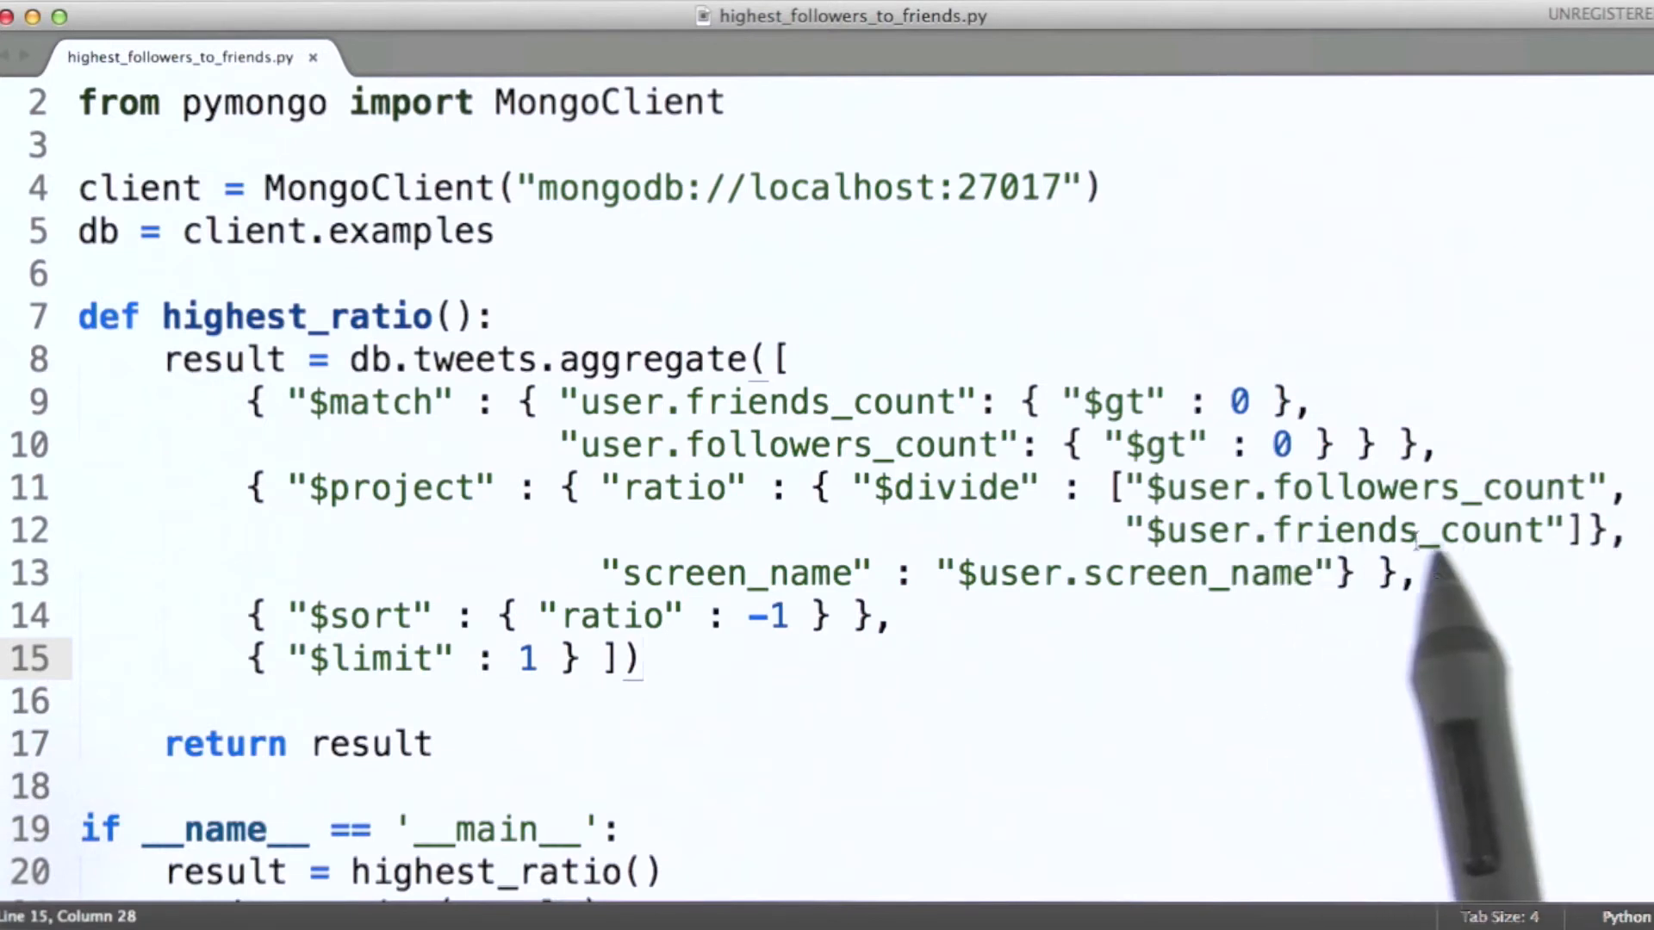
{"action": "mouse_move", "coordinate": [1165, 552]}
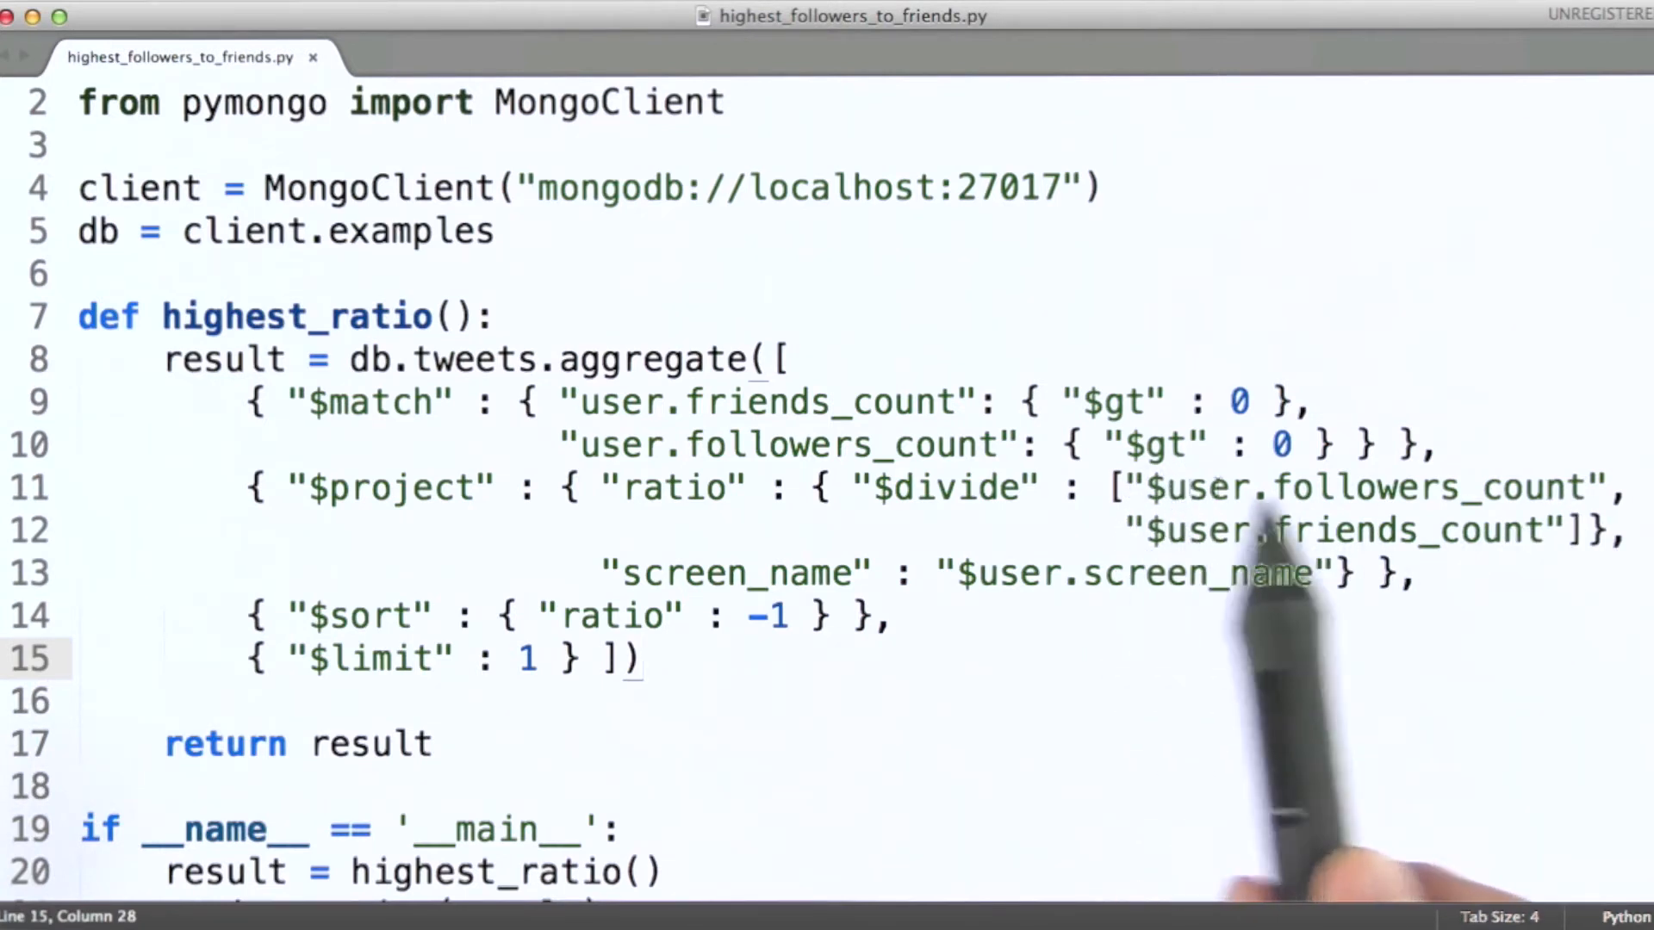
{"action": "mouse_move", "coordinate": [1497, 570]}
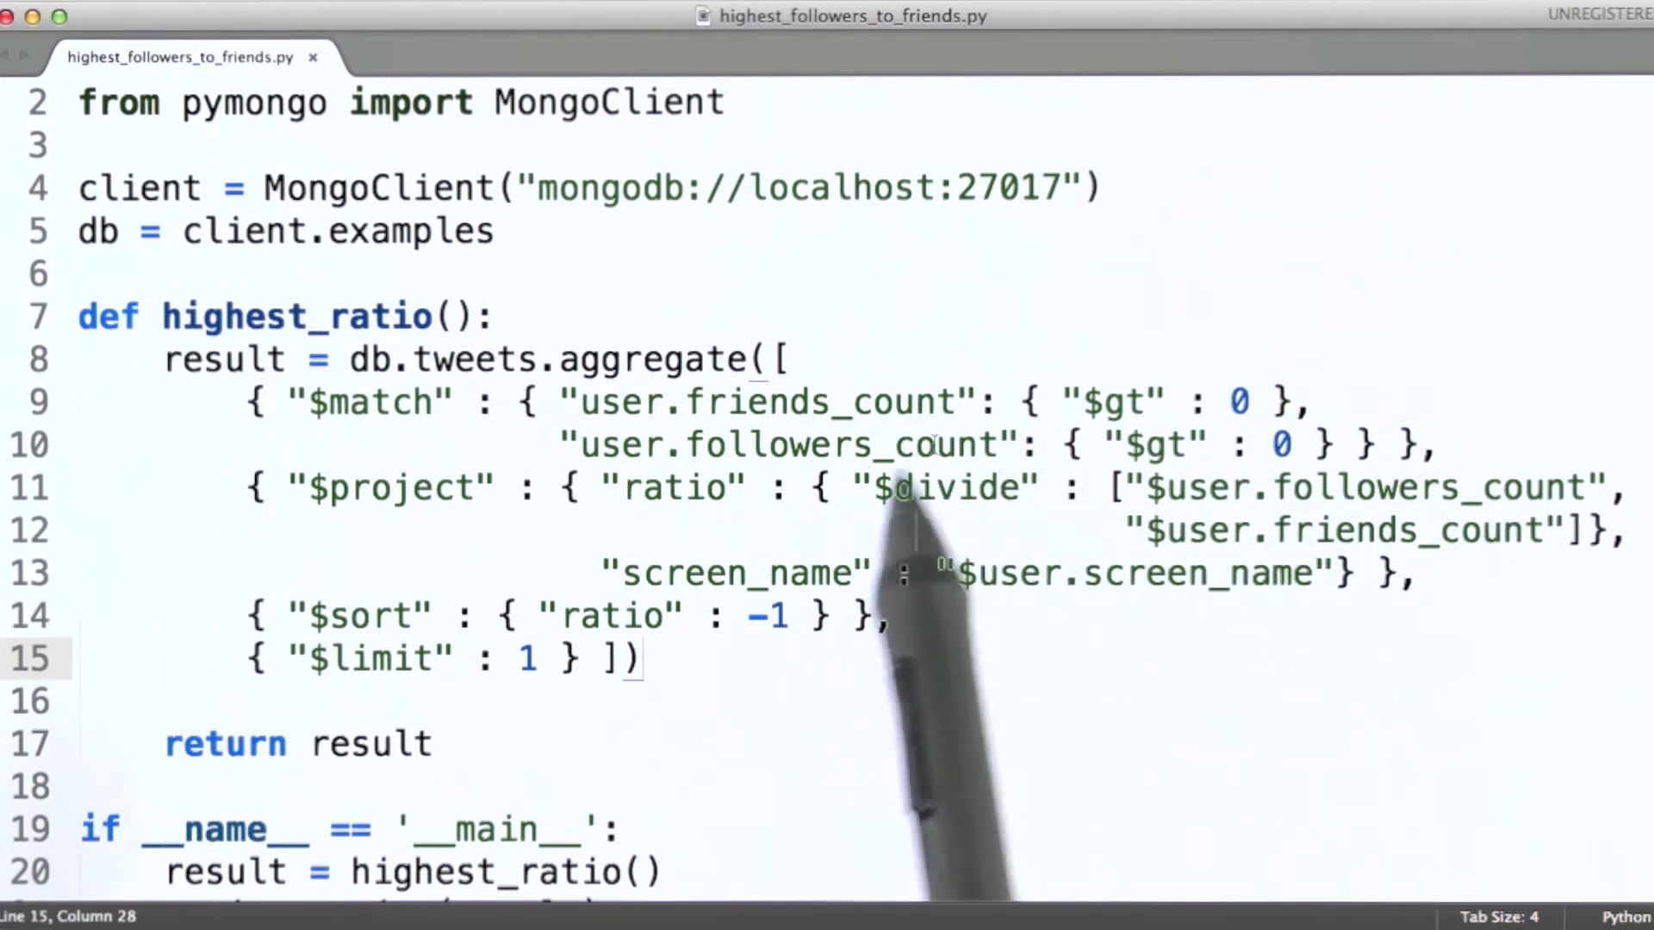
{"action": "mouse_move", "coordinate": [976, 524]}
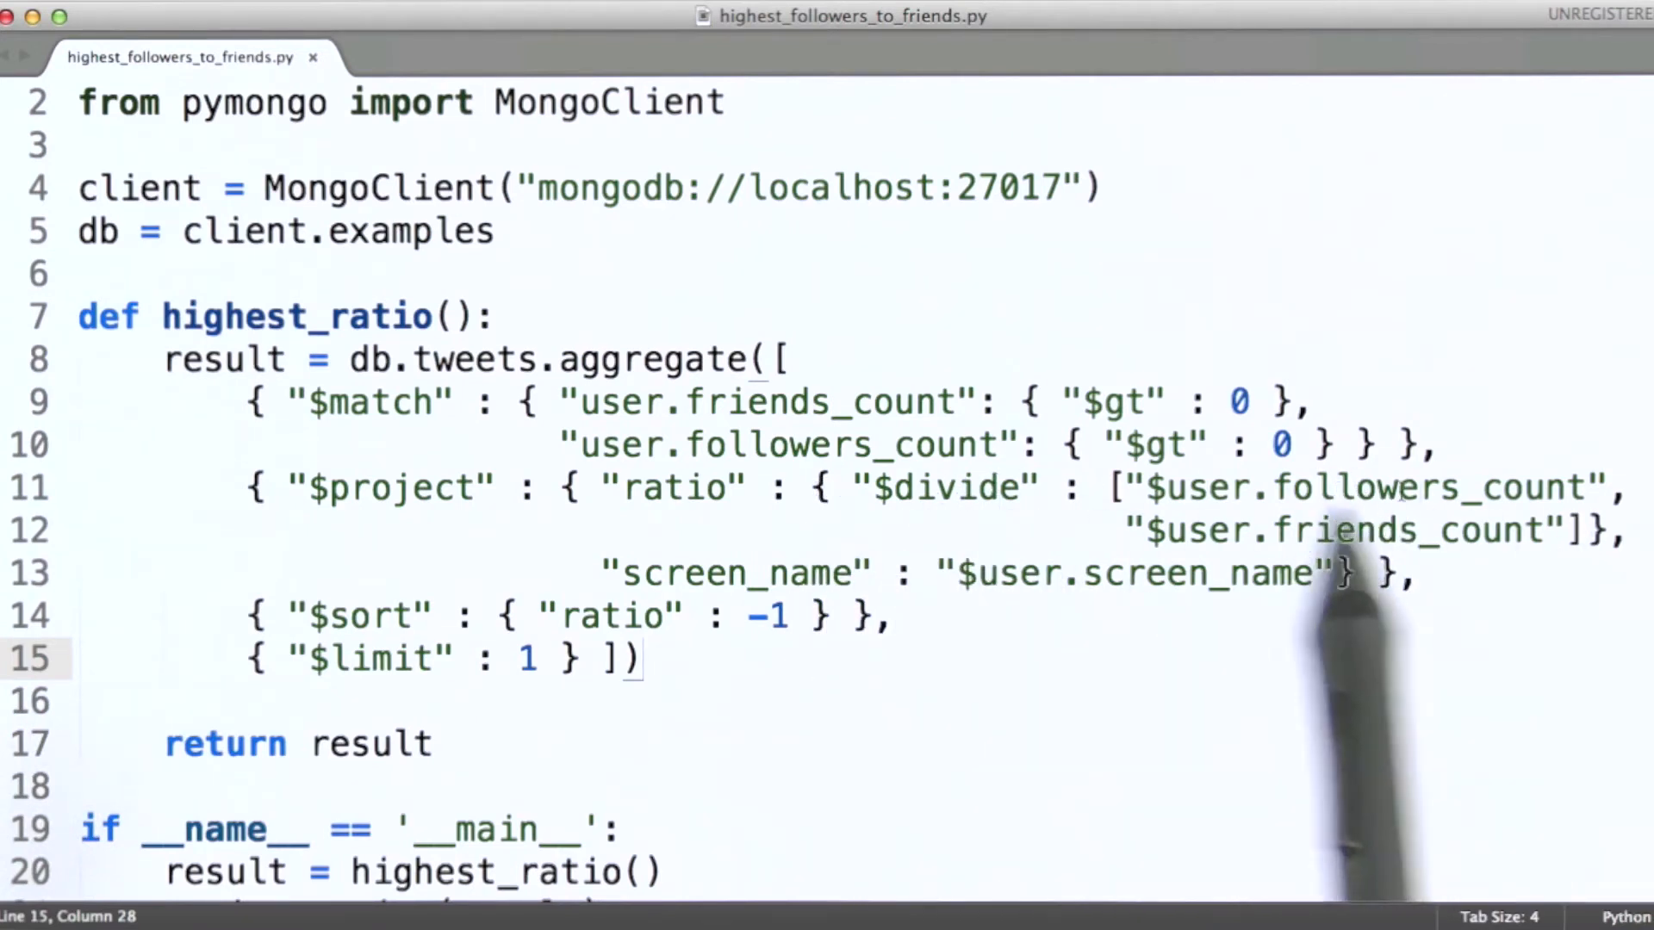
{"action": "mouse_move", "coordinate": [646, 508]}
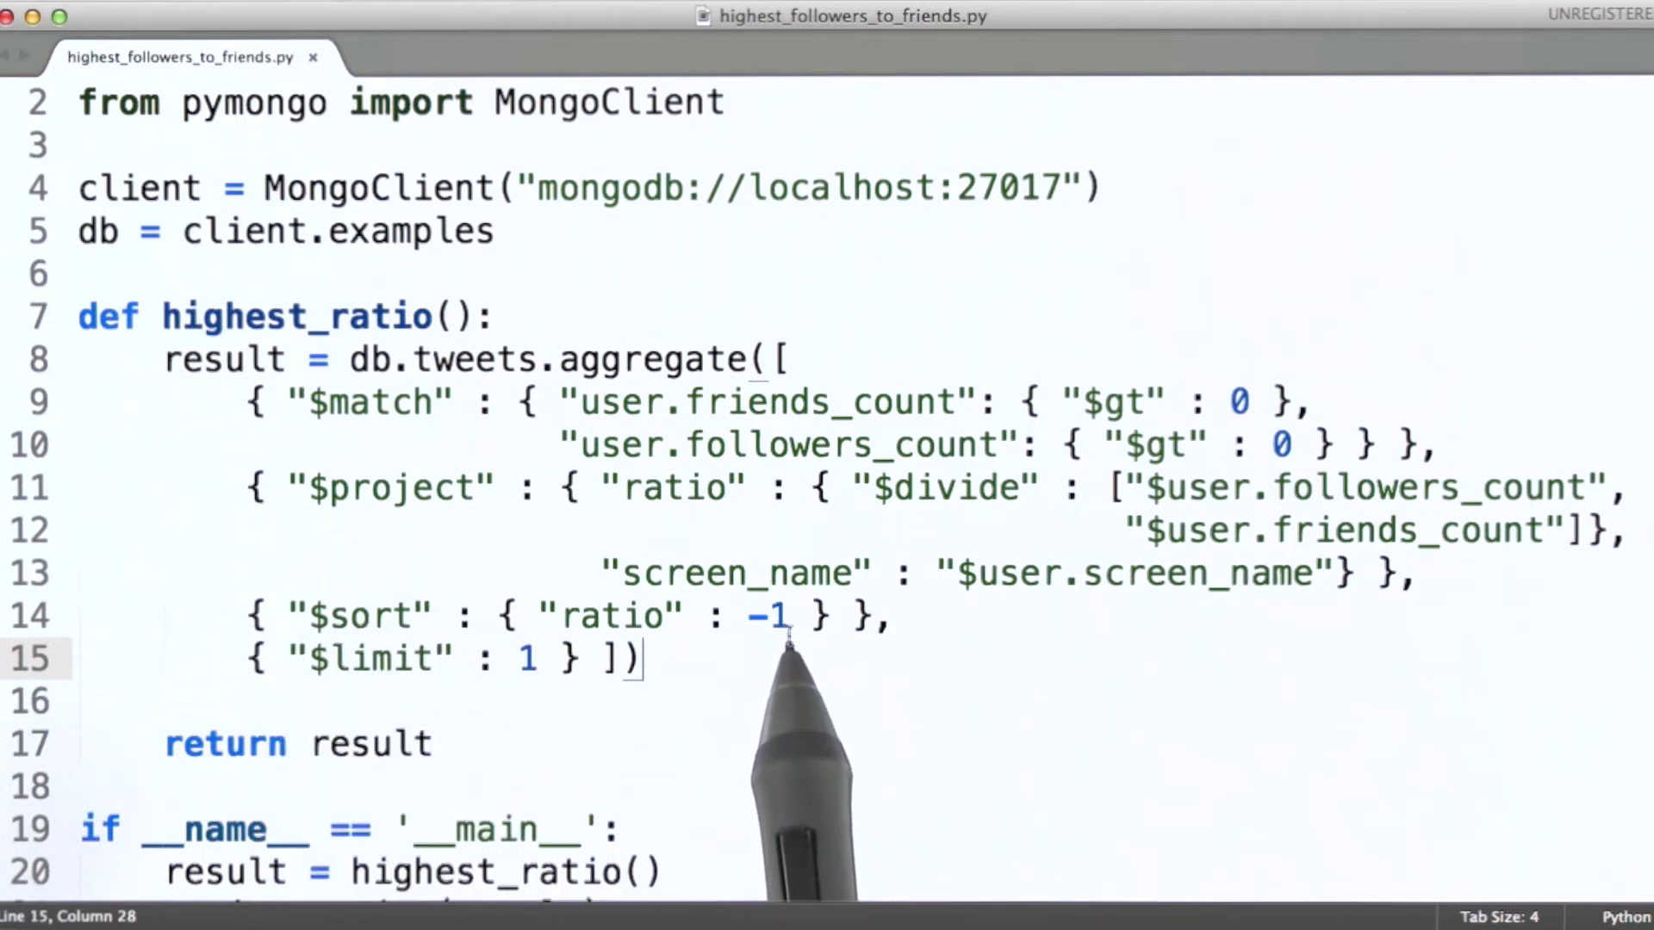
{"action": "mouse_move", "coordinate": [430, 678]}
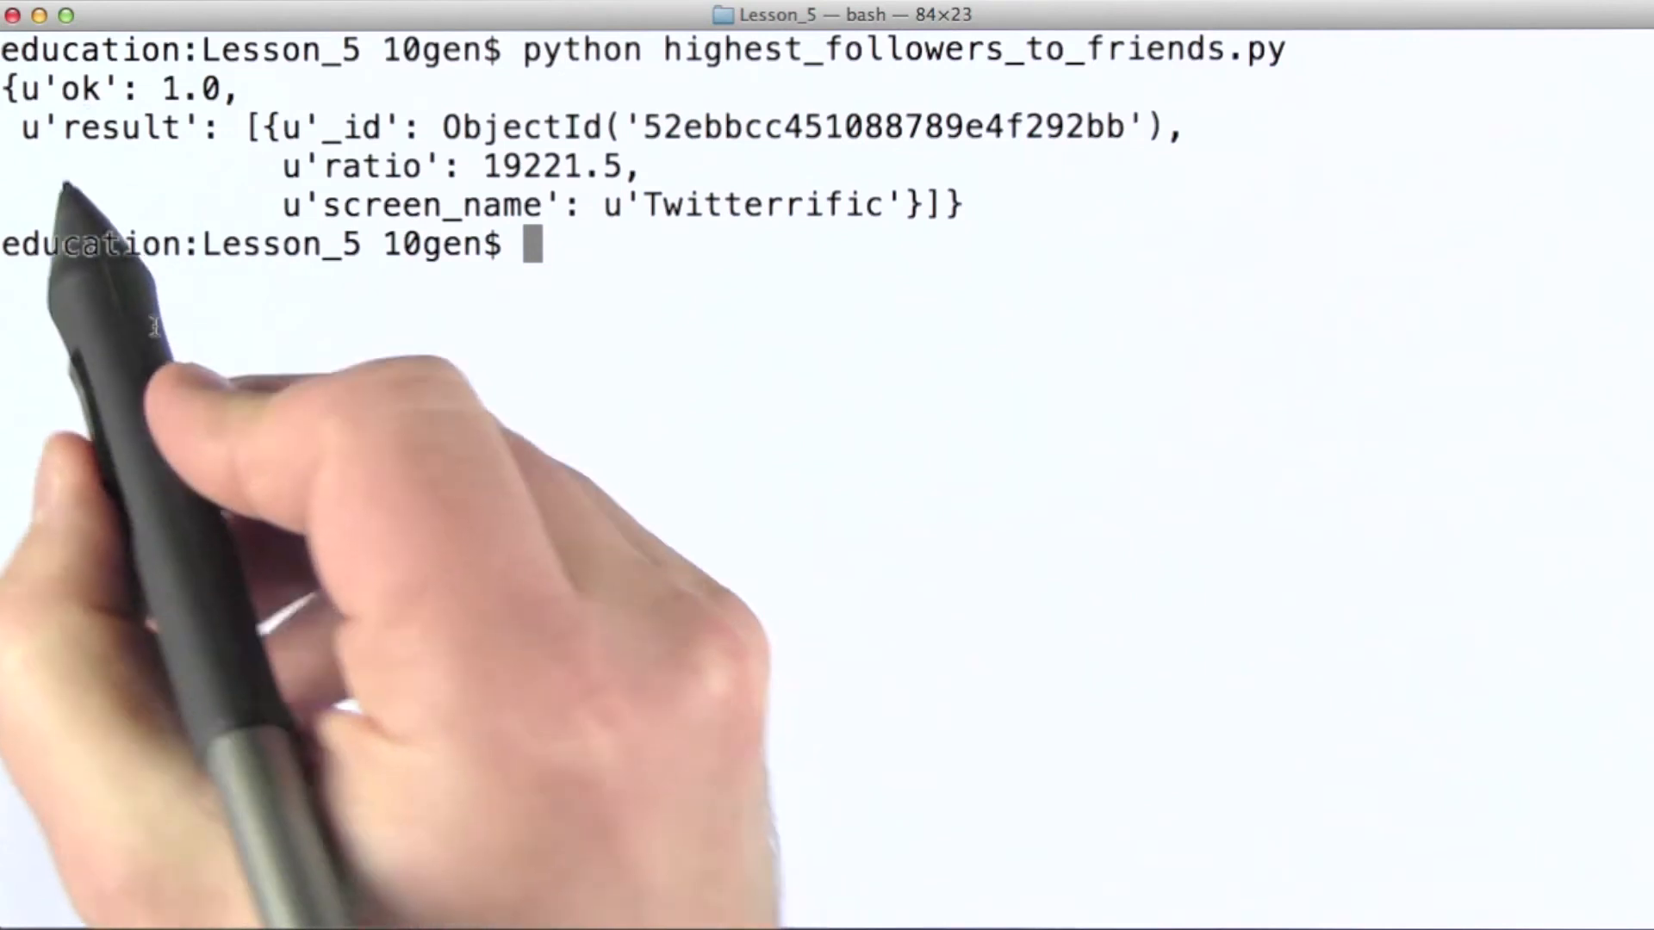
Run highest_followers_to_friends.py and read Twitterrific's top ratio of 19221.5
{"action": "double_click", "coordinate": [121, 127]}
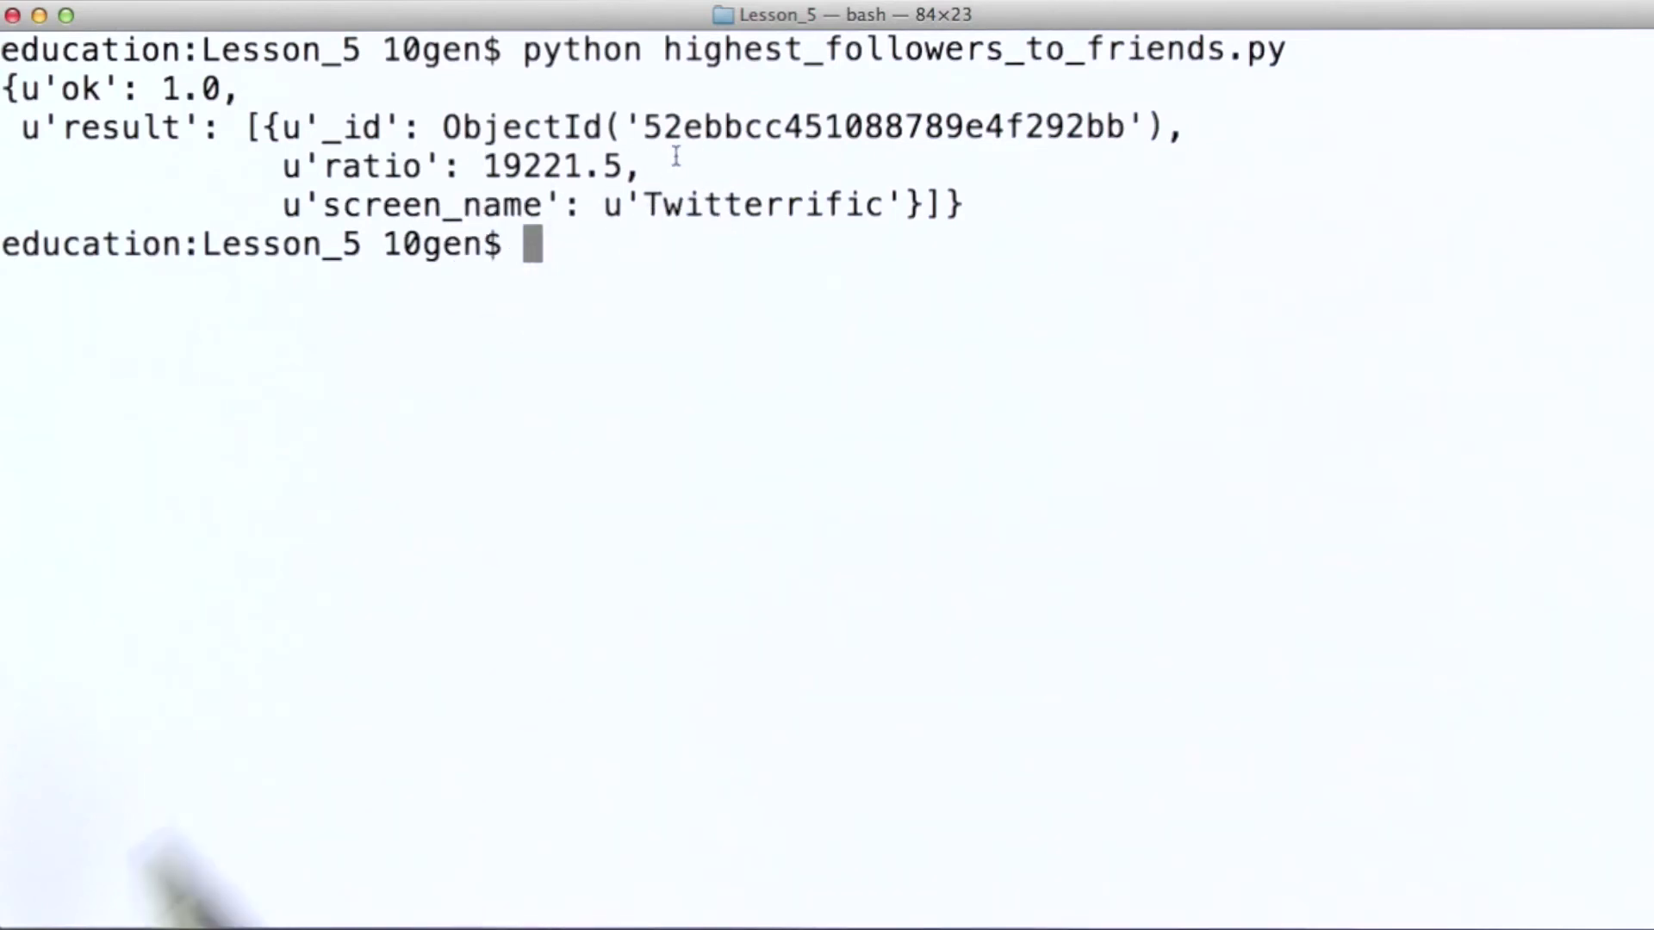
{"action": "double_click", "coordinate": [755, 205]}
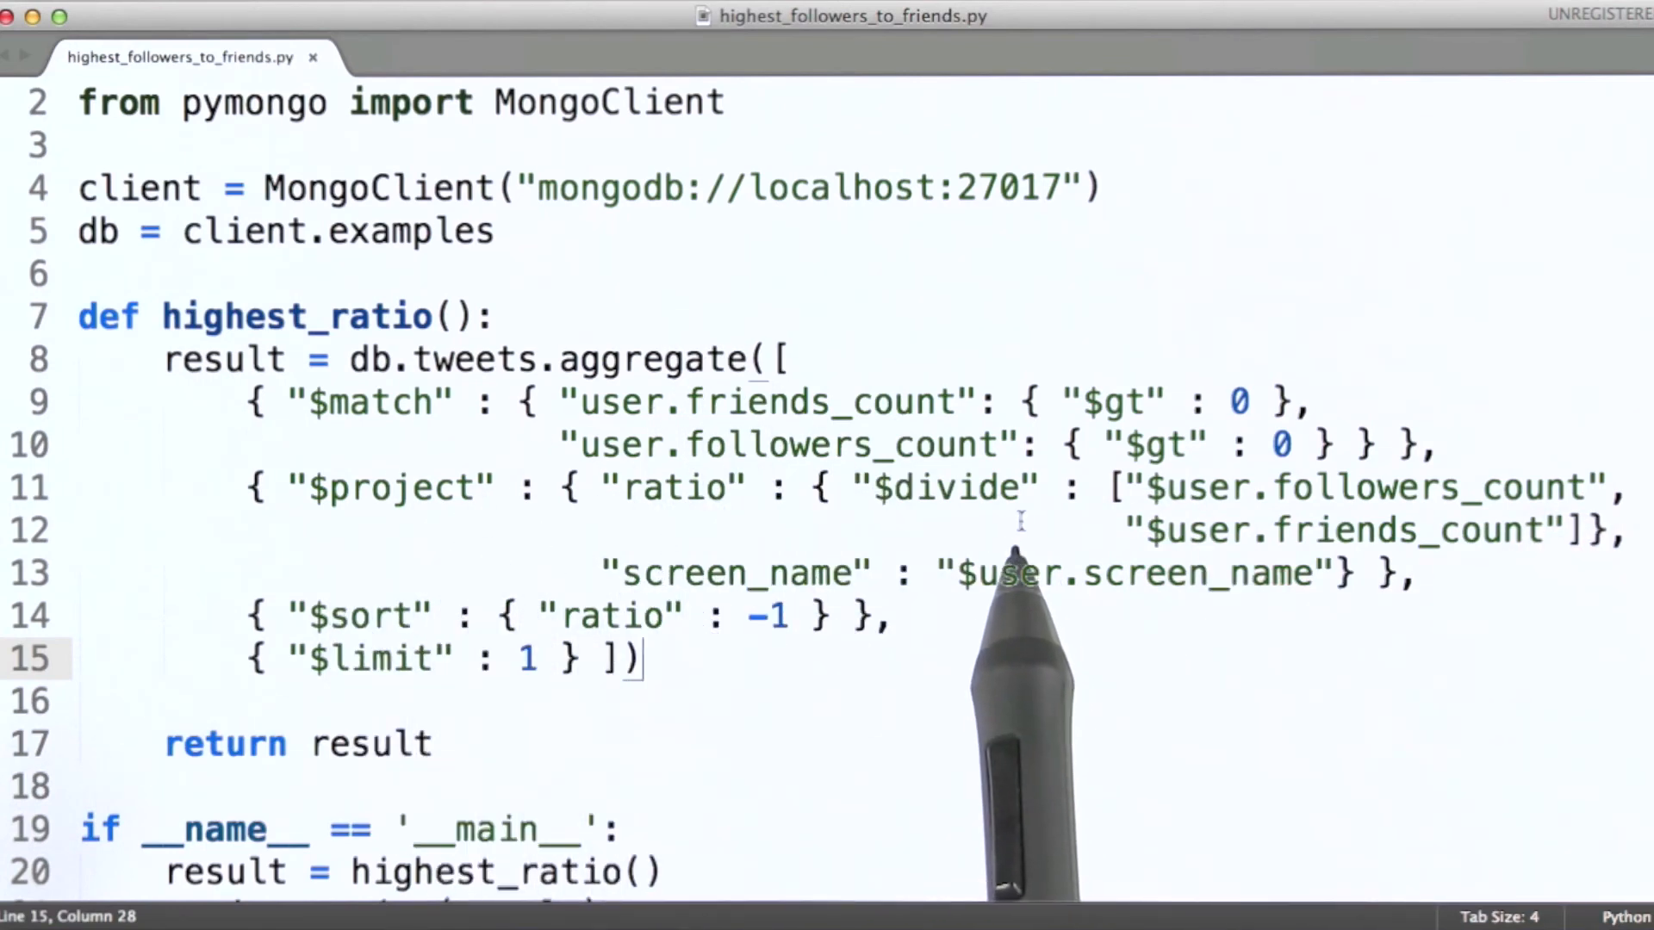
{"action": "mouse_move", "coordinate": [386, 513]}
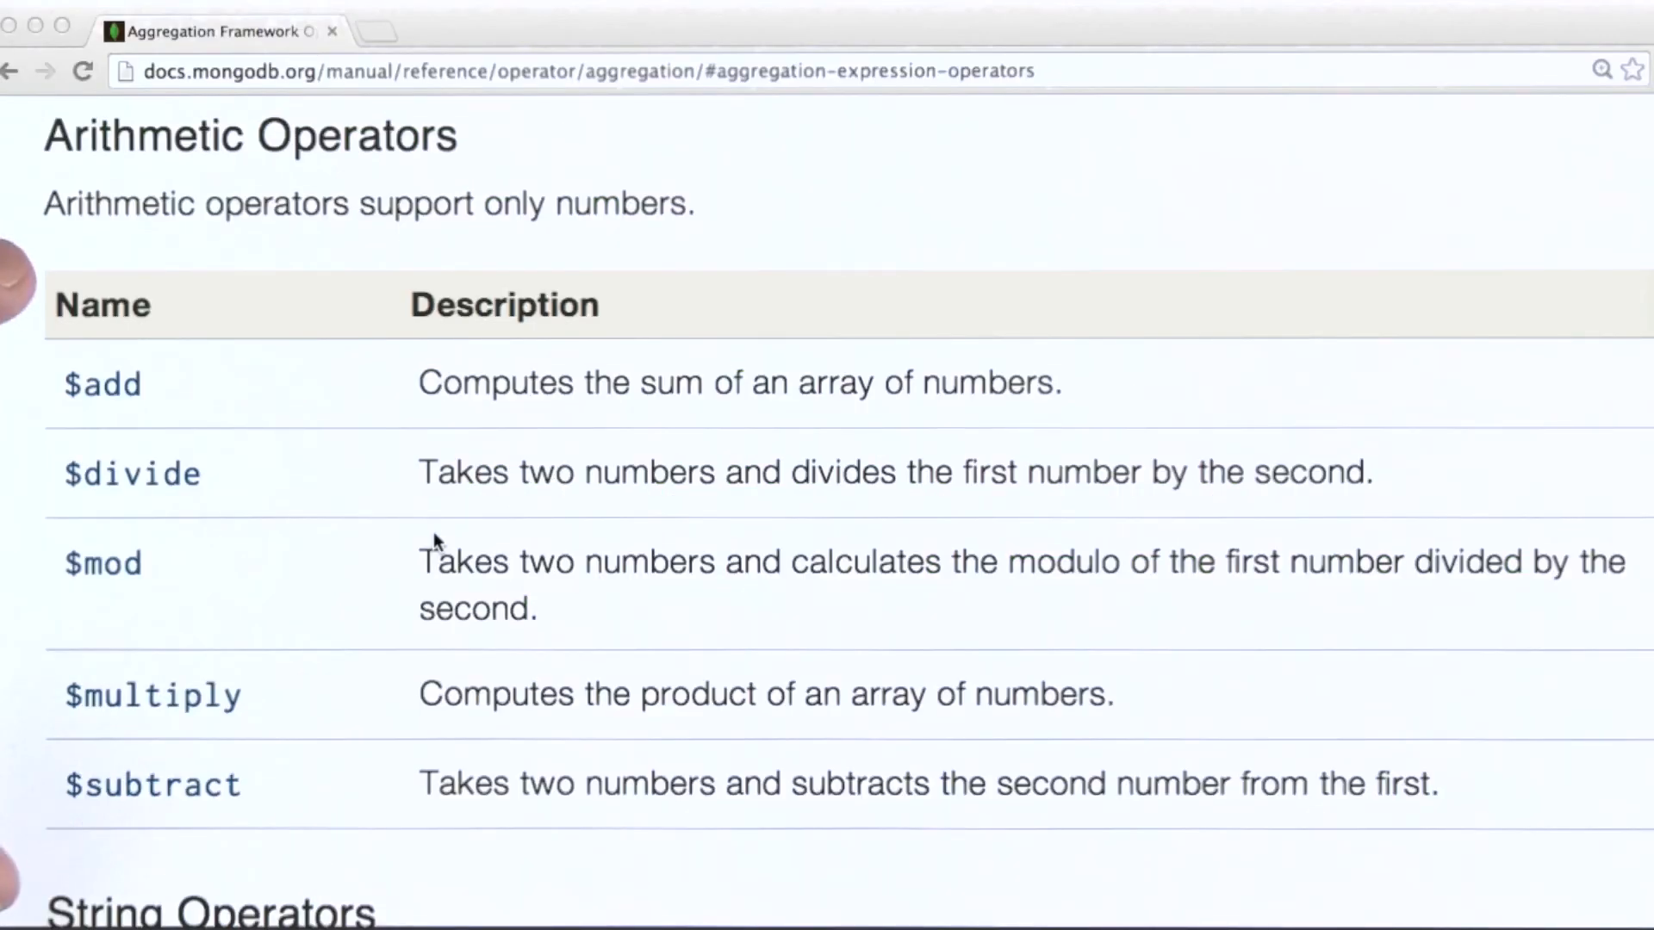
Scroll the expression operators reference past Arithmetic and String operators to Date operators
{"action": "scroll", "scroll_direction": "down", "scroll_amount": 3}
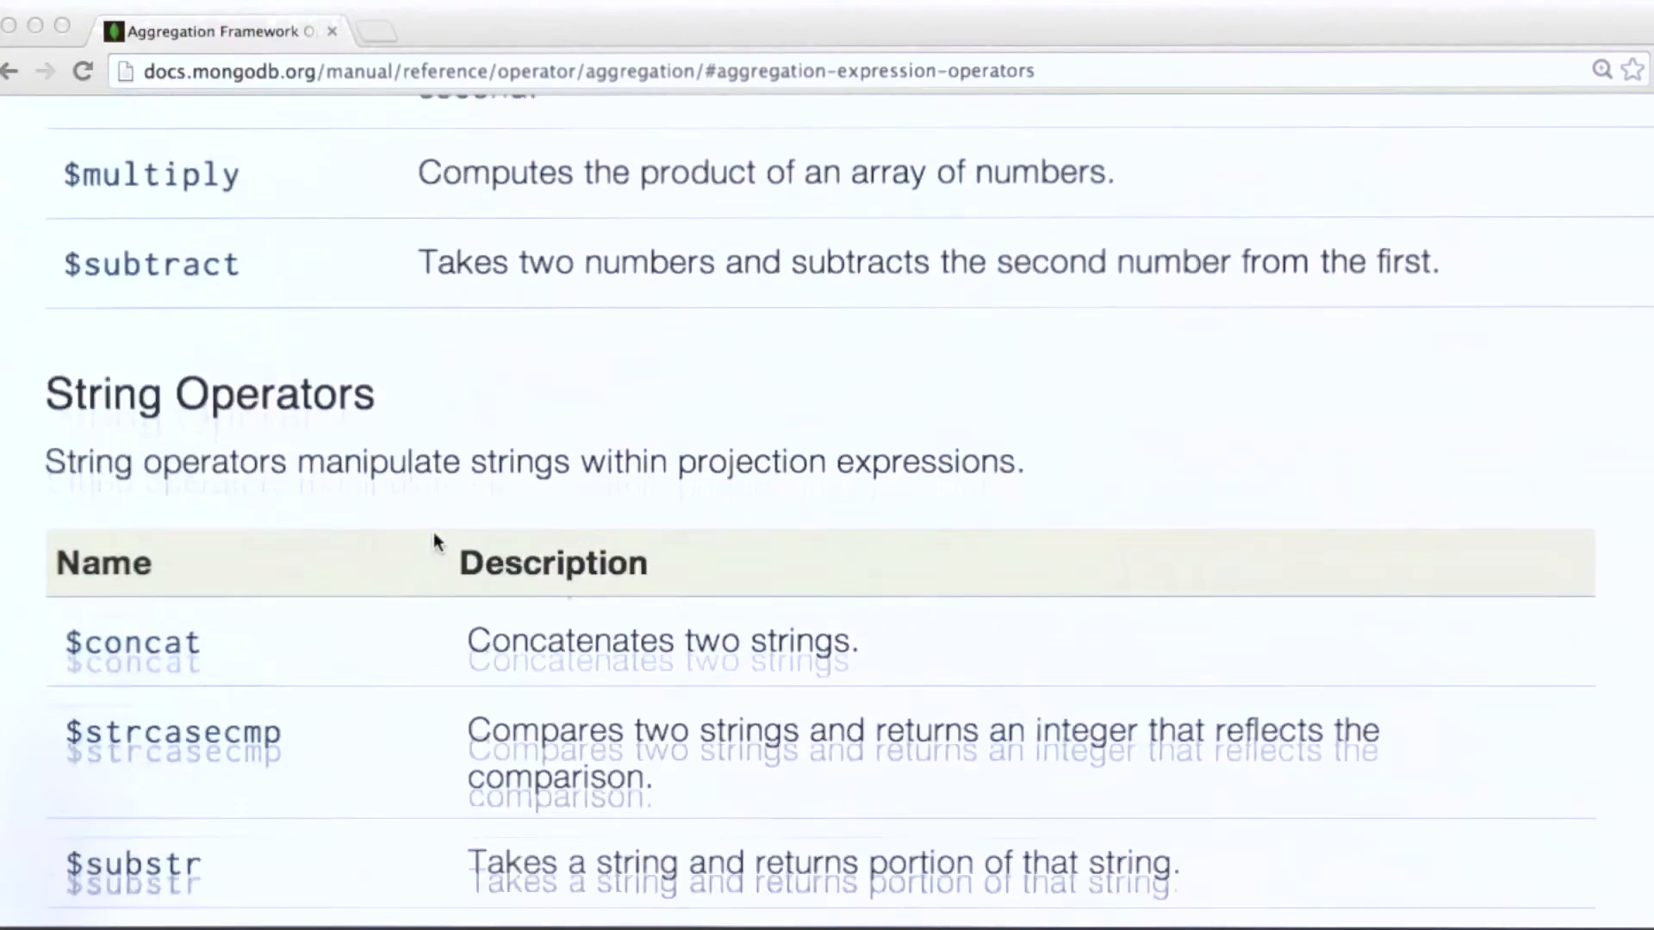
{"action": "scroll", "scroll_direction": "down", "scroll_amount": 3}
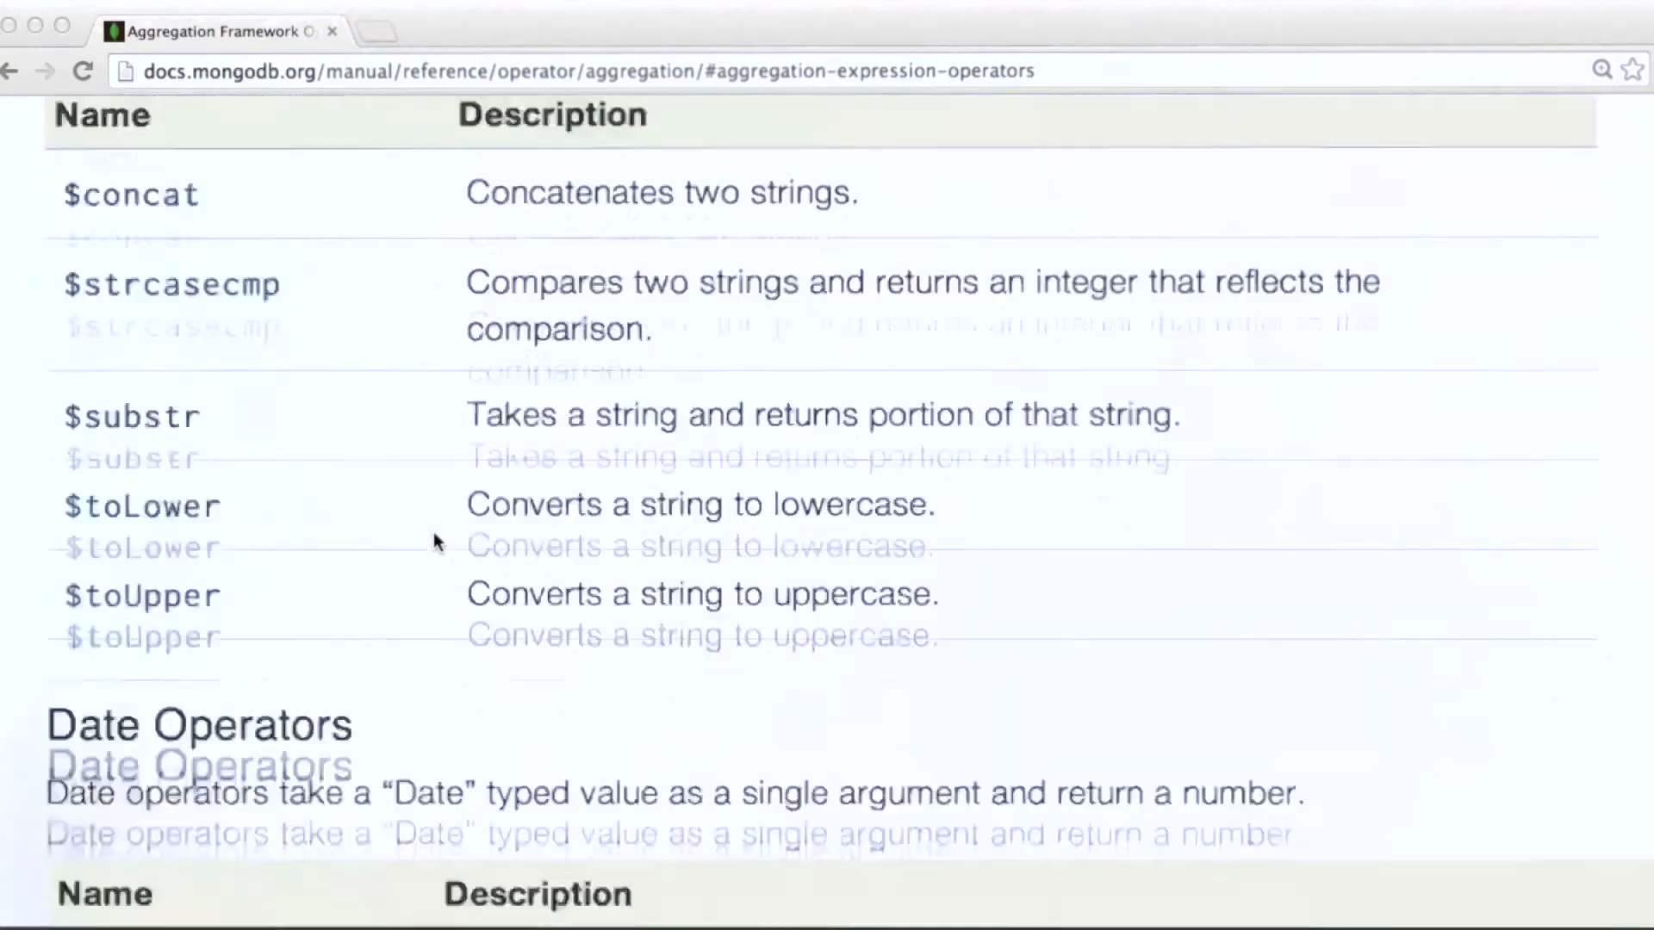
{"action": "scroll", "scroll_direction": "down", "scroll_amount": 3}
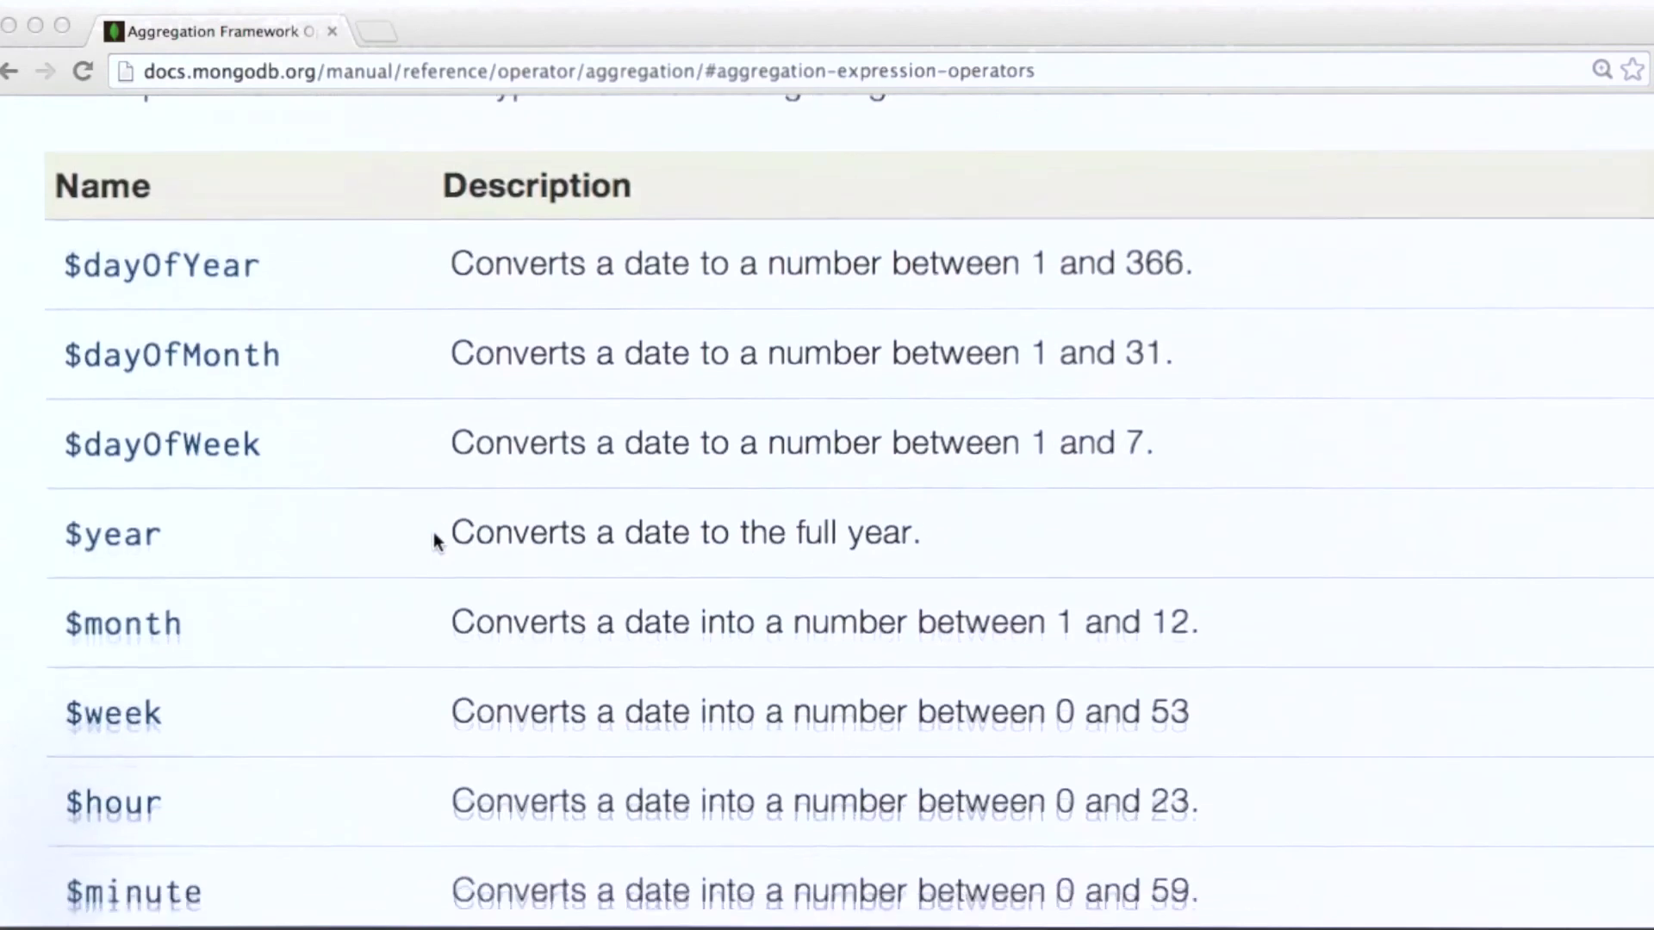